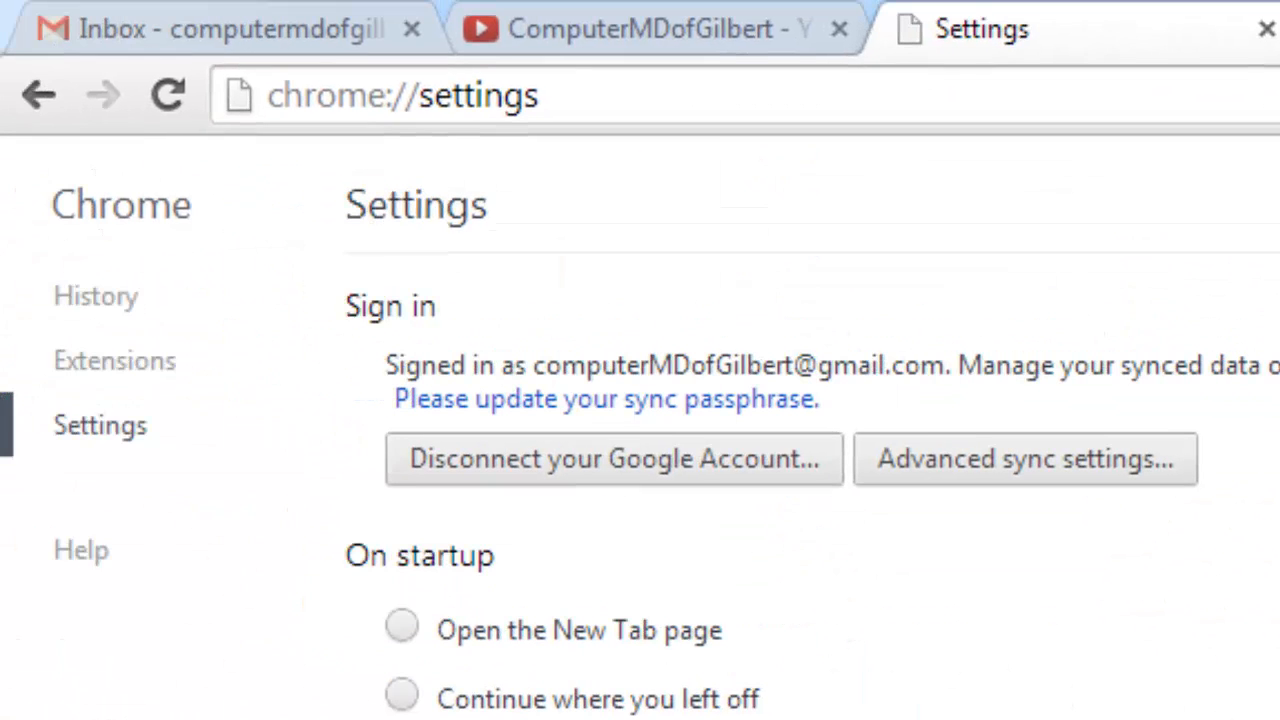
# - Review the installed extensions, avast! Online Security and Google Docs, then close the page
pyautogui.click(114, 360)
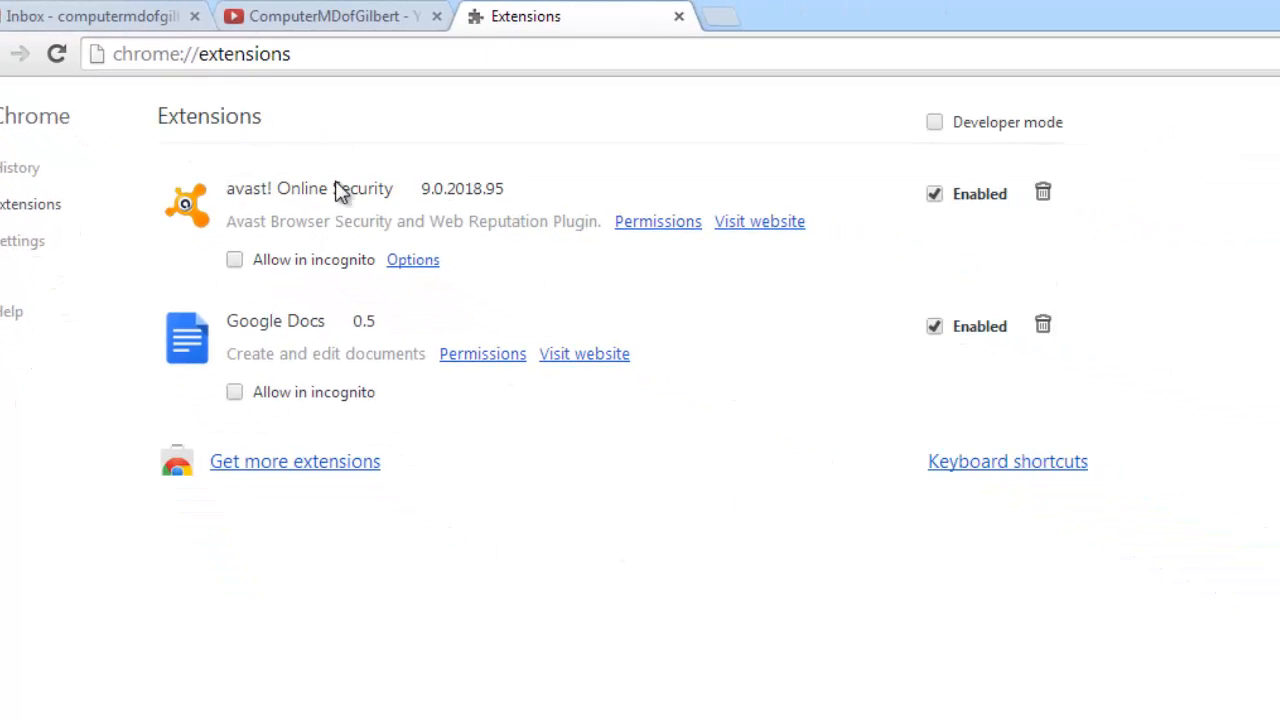
pyautogui.moveTo(417, 305)
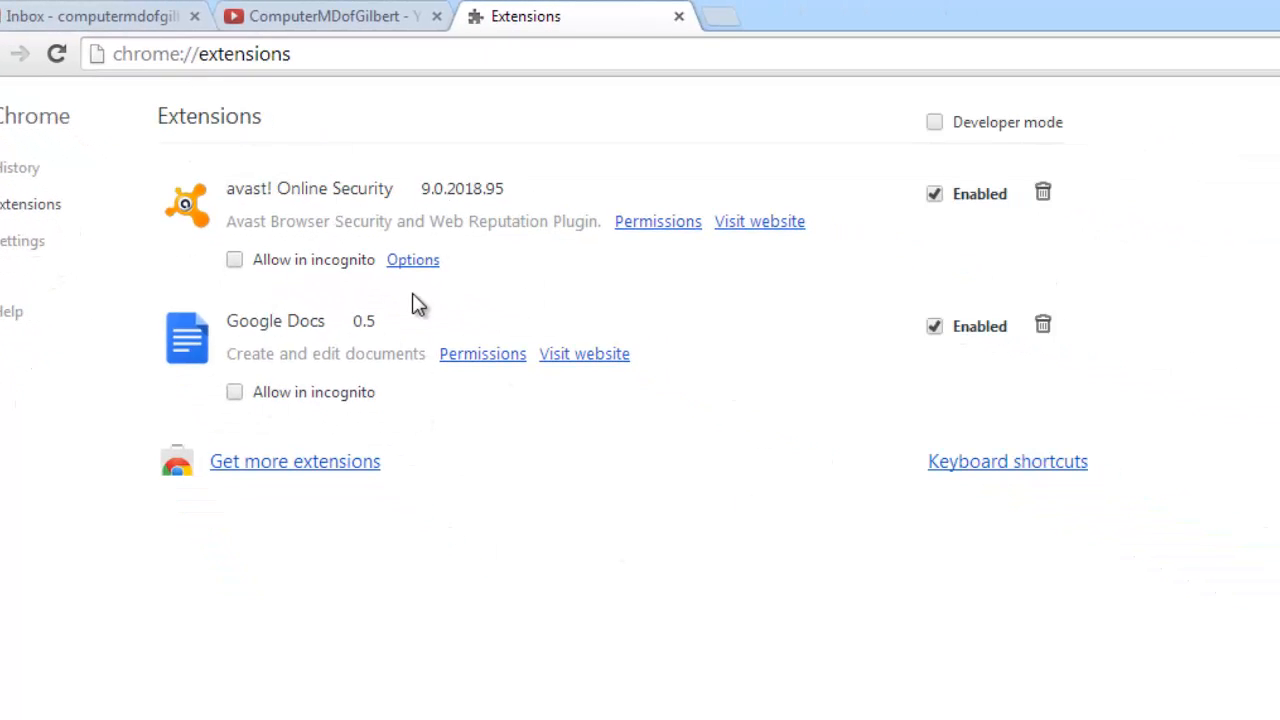
pyautogui.moveTo(490, 225)
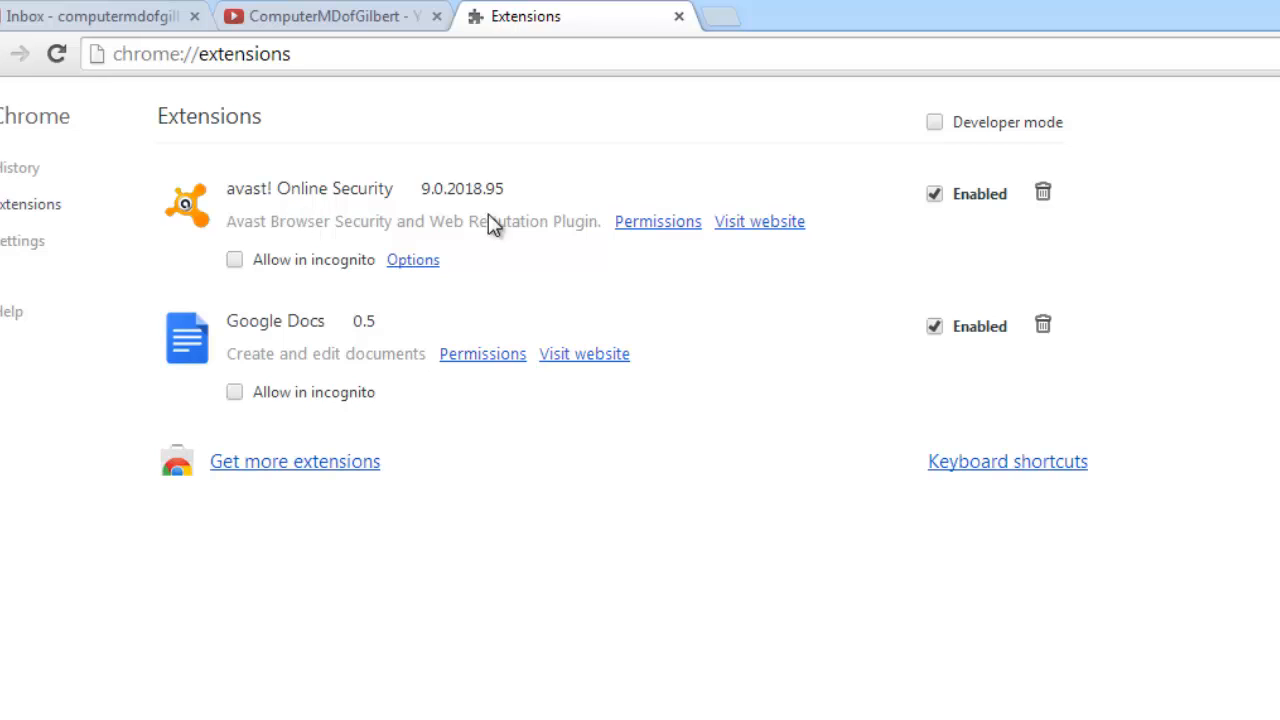
pyautogui.moveTo(248, 180)
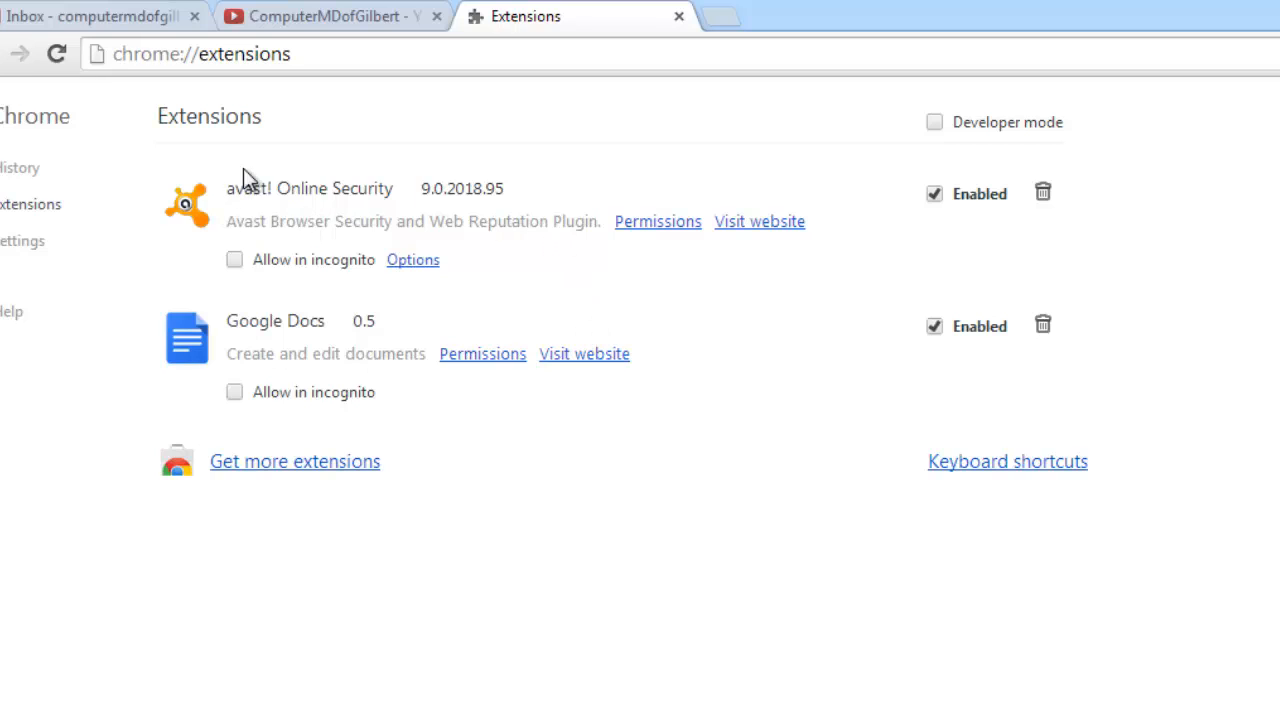
pyautogui.moveTo(293, 208)
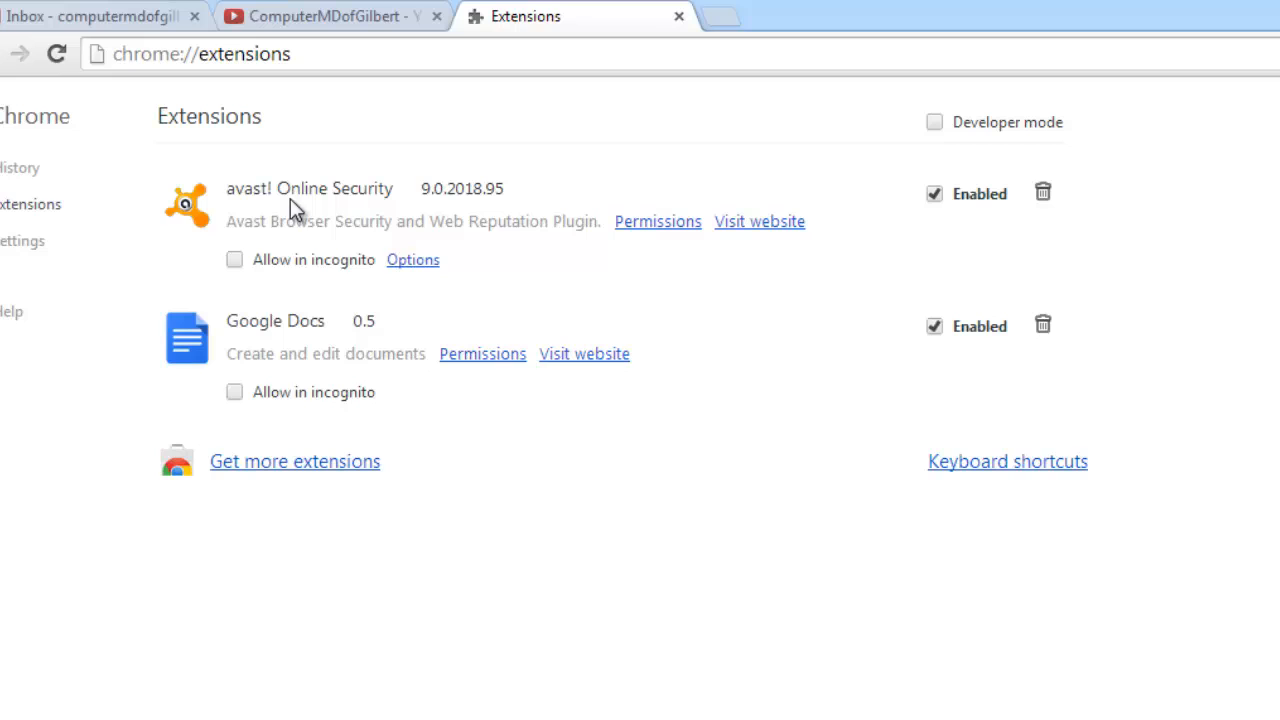
pyautogui.moveTo(292, 287)
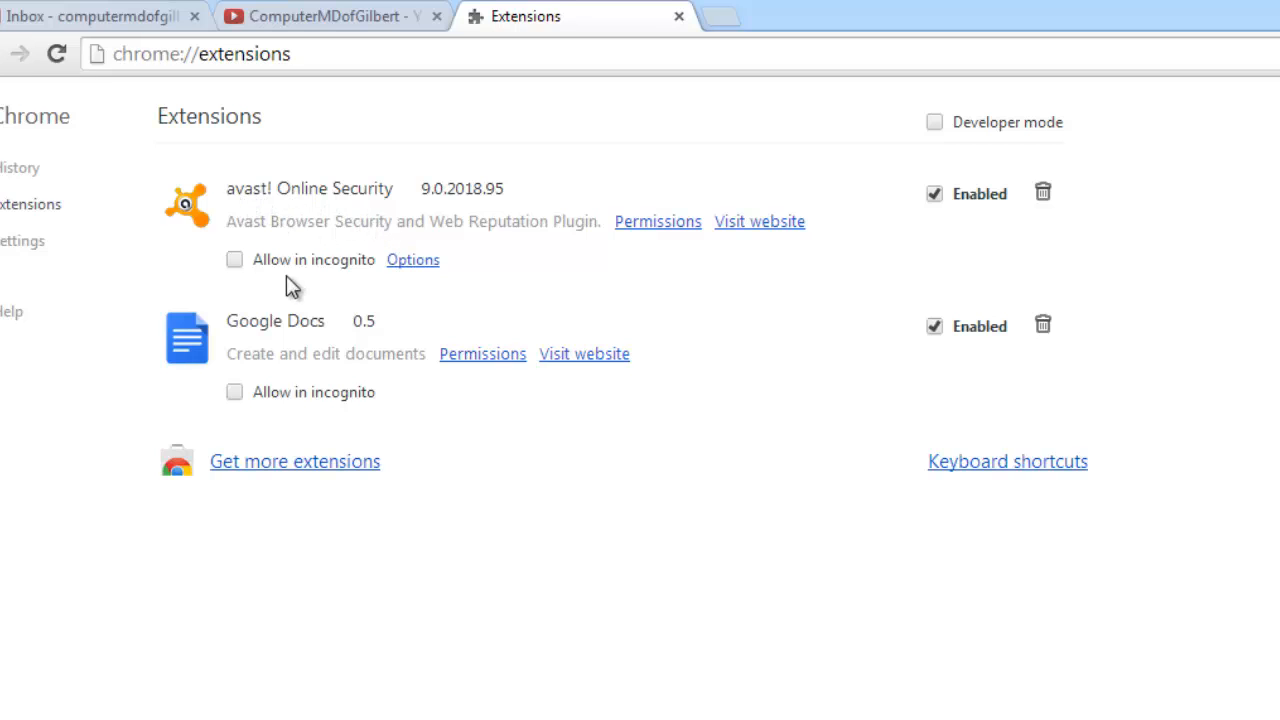
pyautogui.moveTo(448, 313)
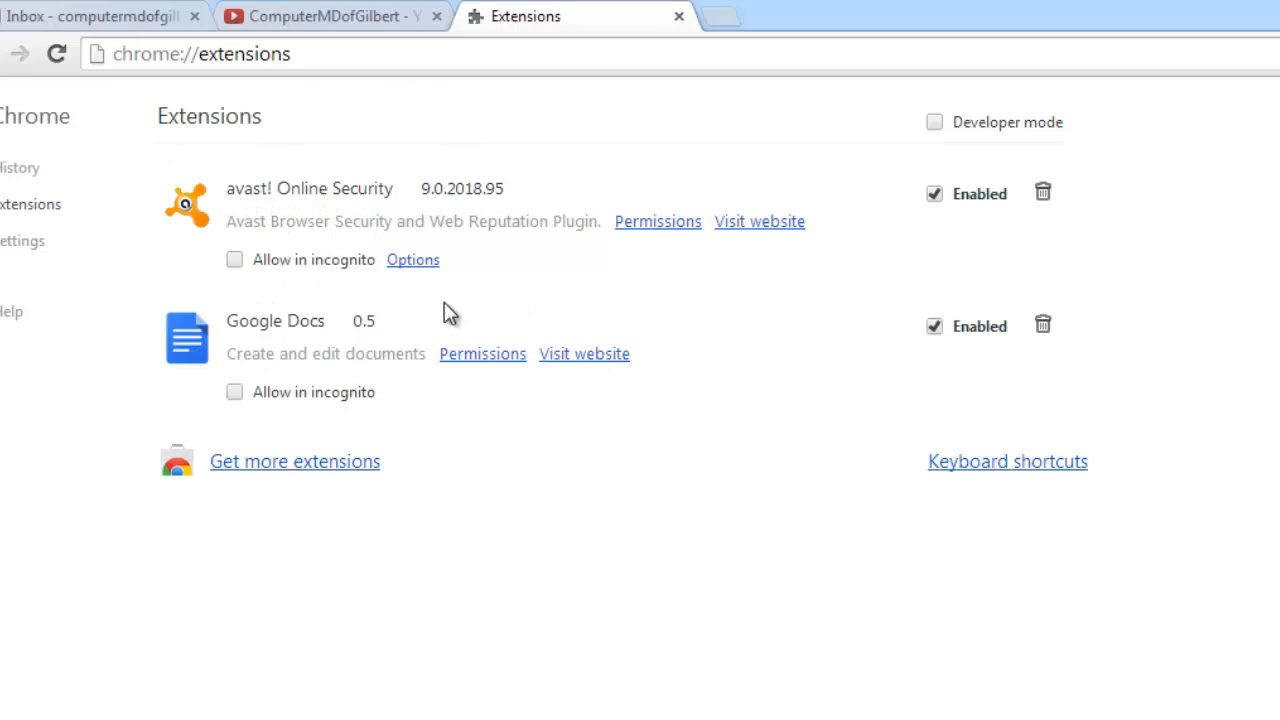
pyautogui.moveTo(1043, 192)
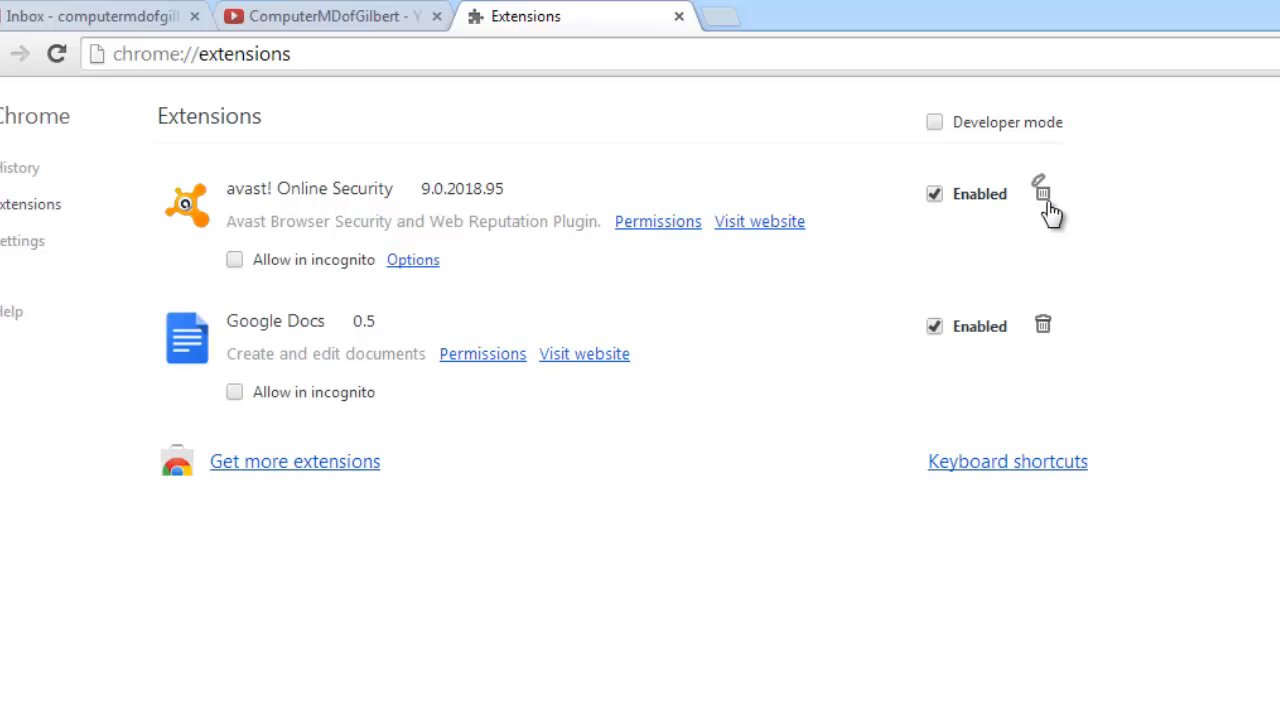
pyautogui.moveTo(1145, 280)
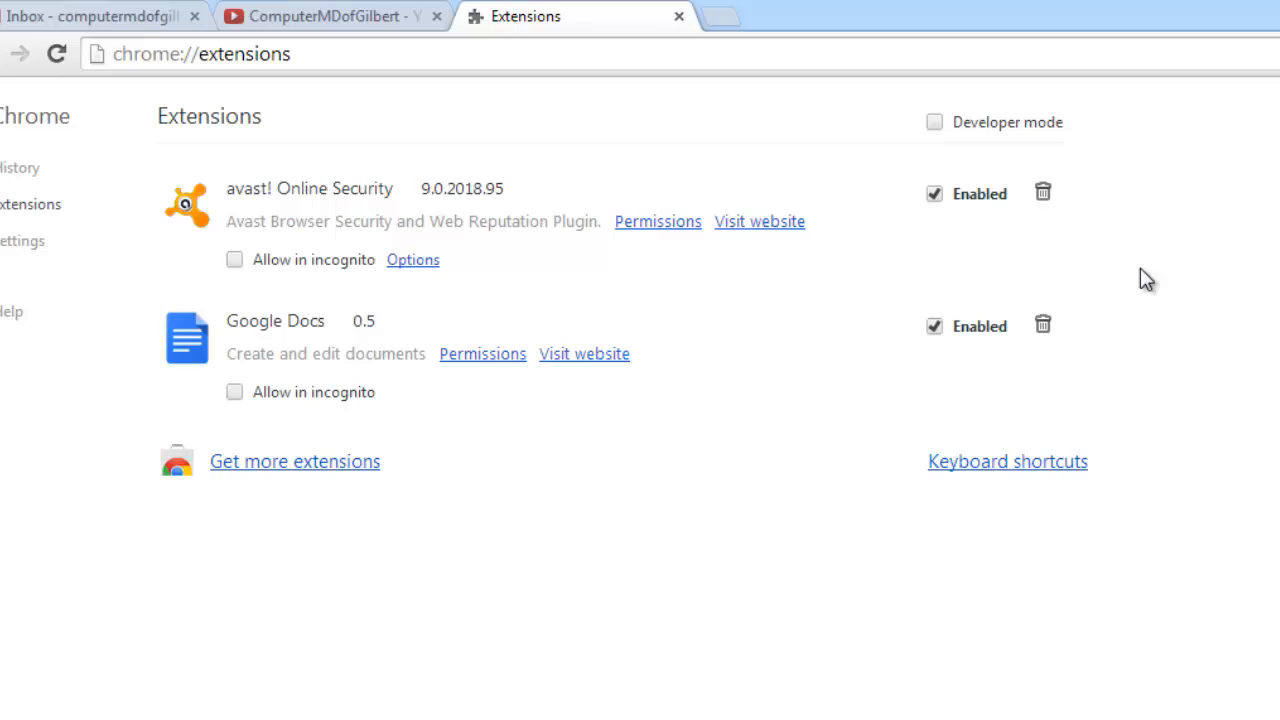
pyautogui.moveTo(645, 110)
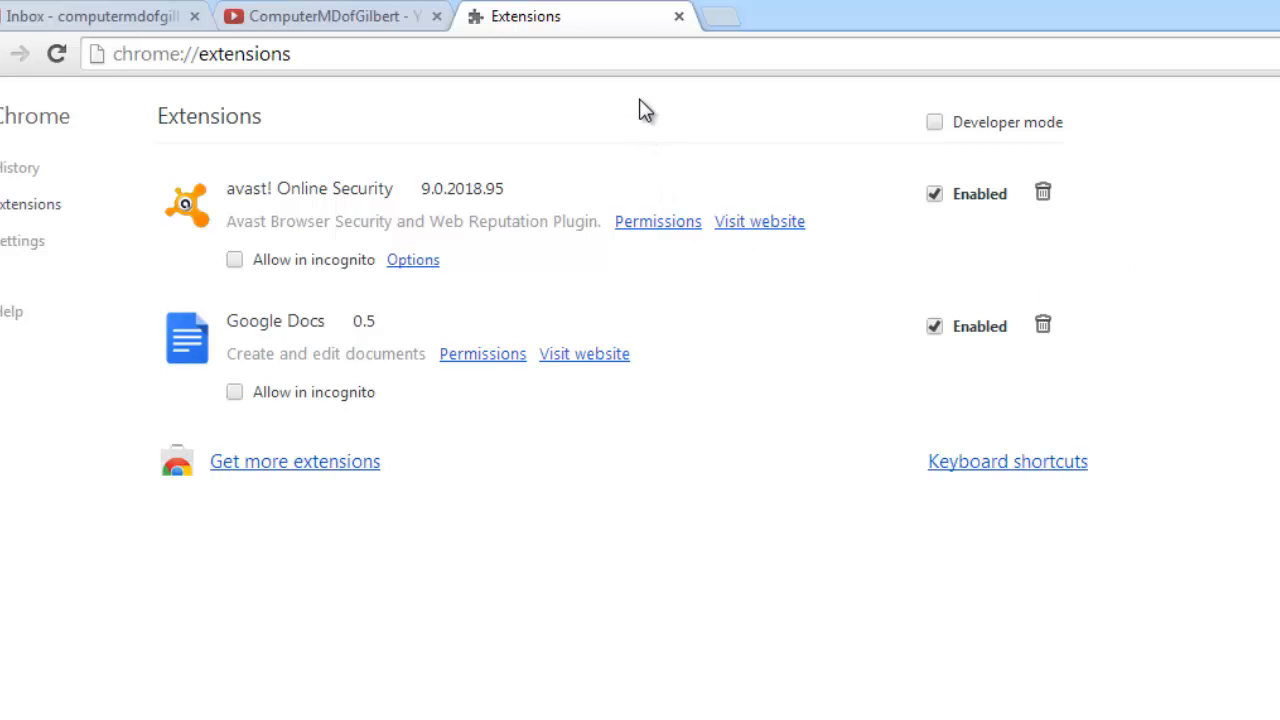
pyautogui.moveTo(650, 123)
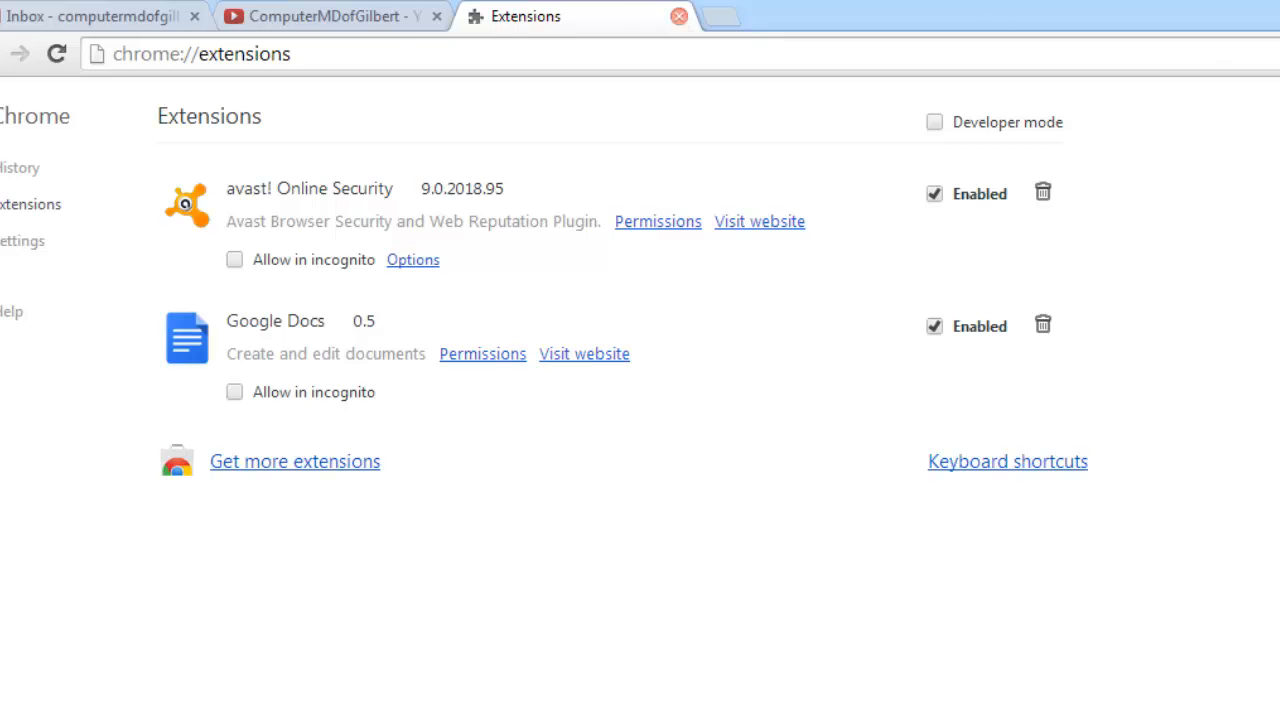
pyautogui.click(50, 690)
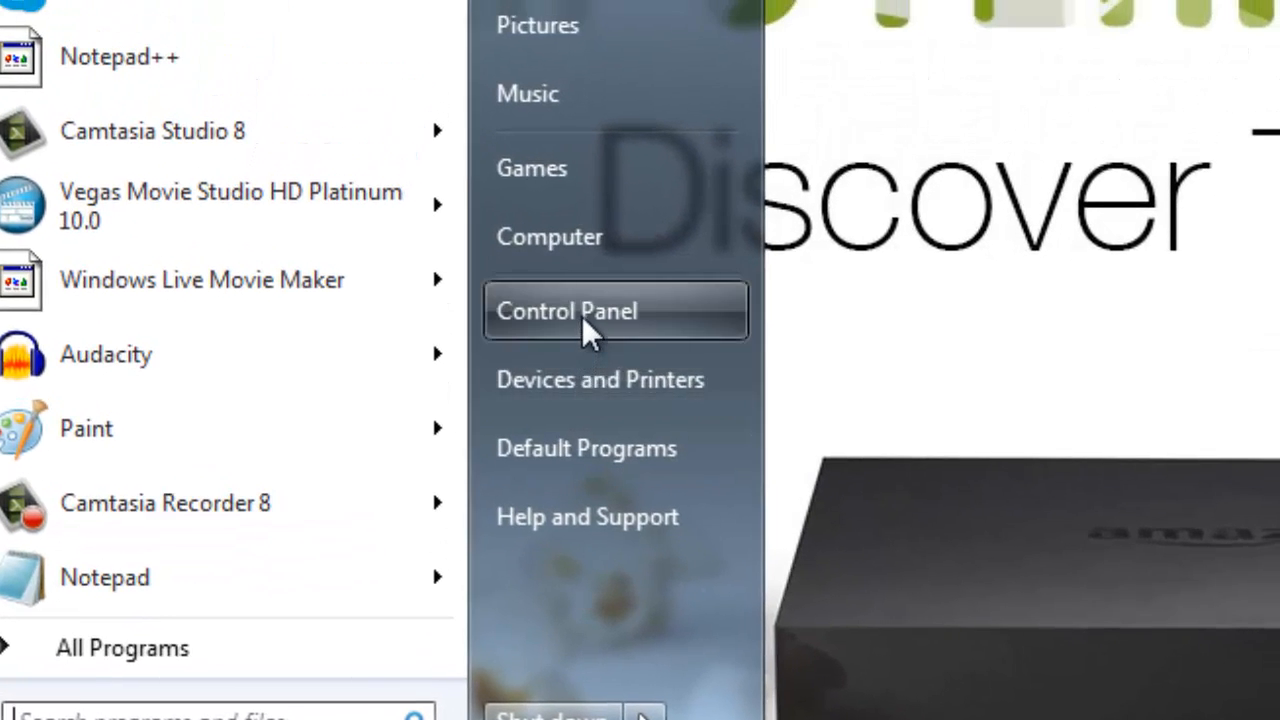
# - Launch Control Panel from the Windows Start menu
pyautogui.click(567, 310)
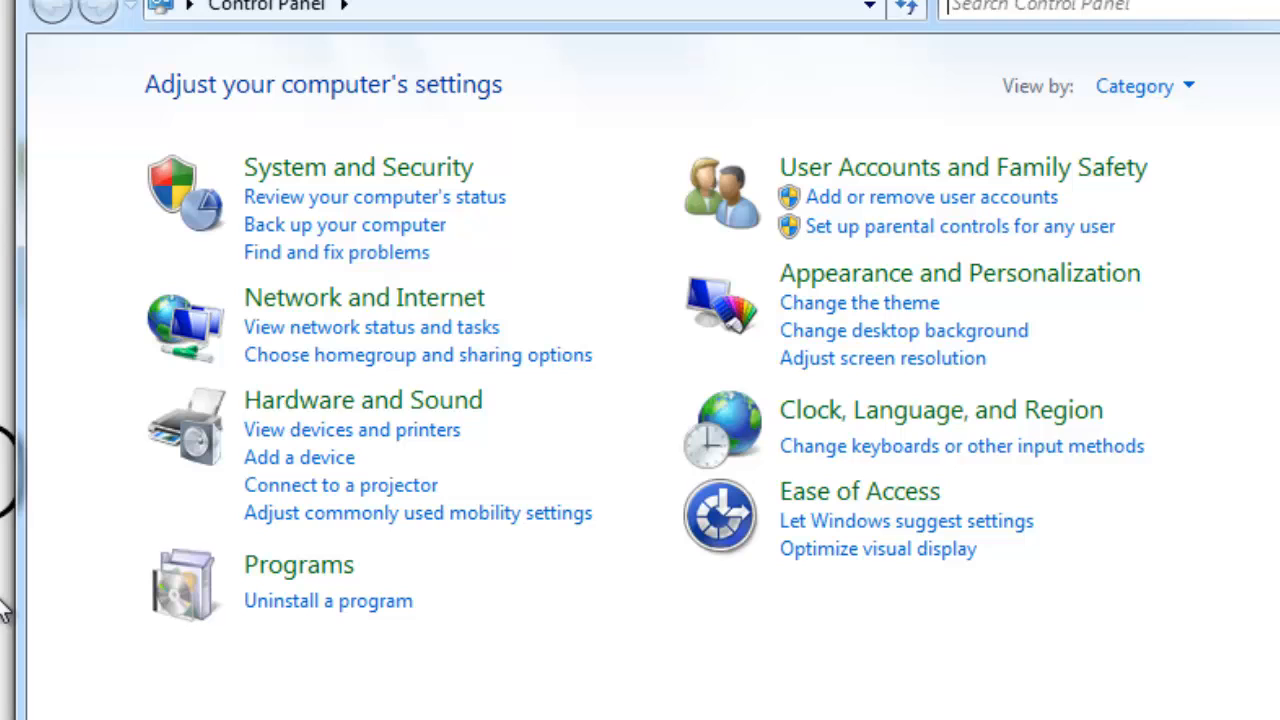
pyautogui.moveTo(298, 565)
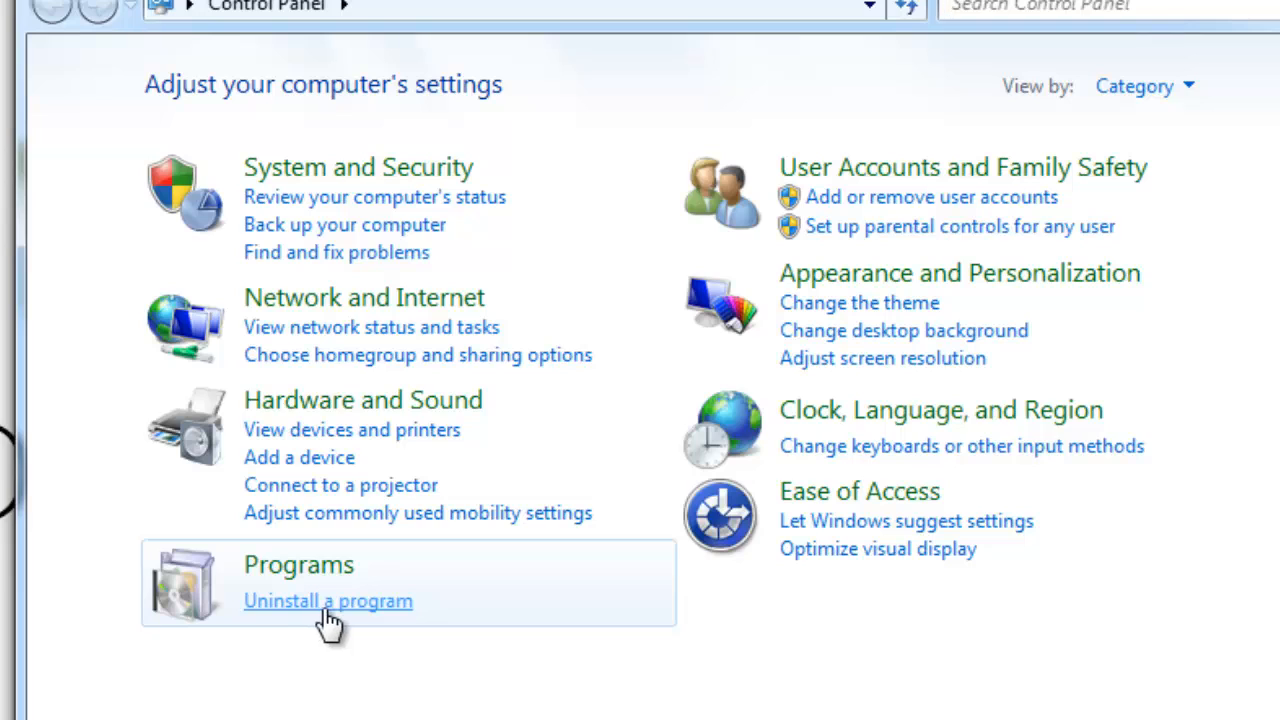
# - Open 'Uninstall a program' to view Programs and Features
pyautogui.click(328, 600)
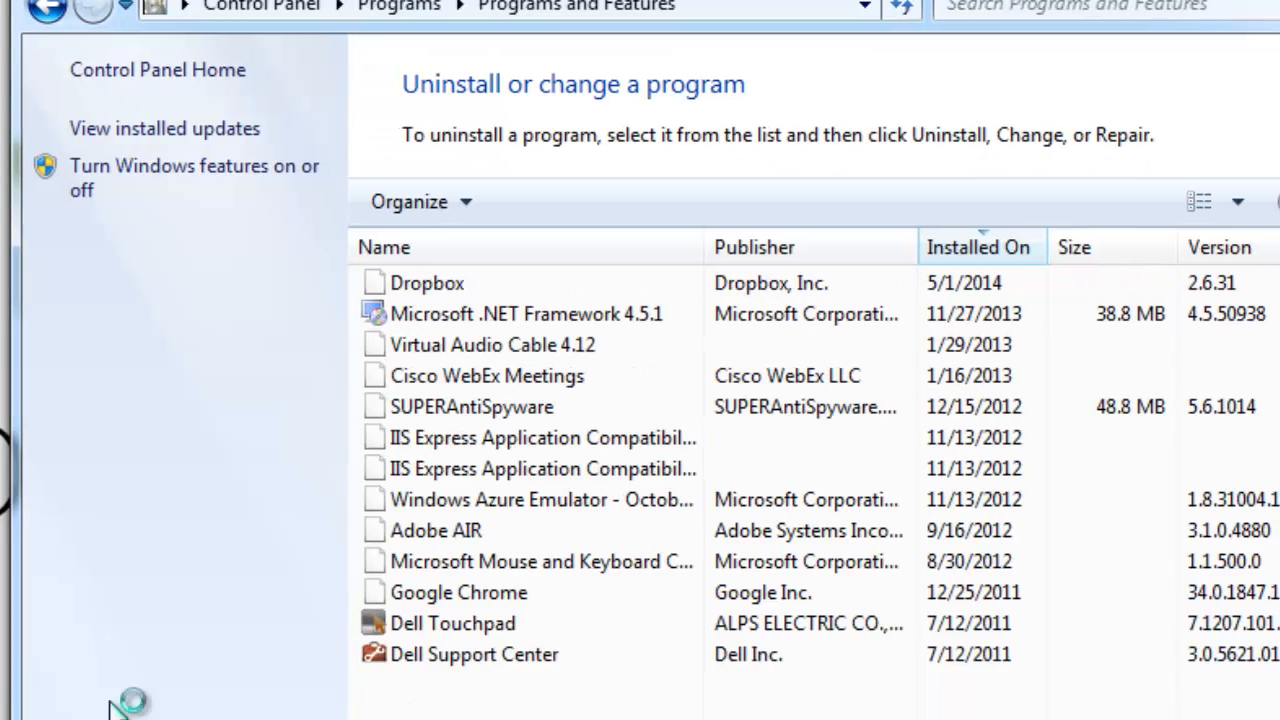
pyautogui.click(977, 247)
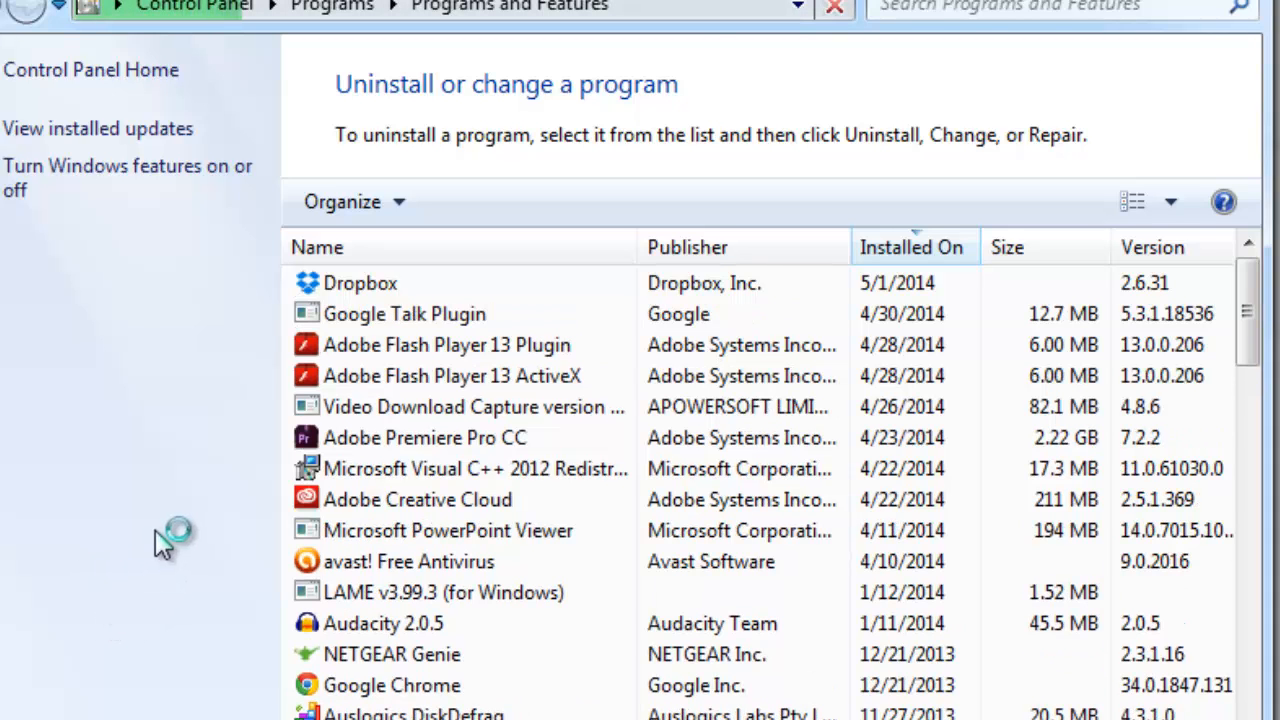
pyautogui.click(475, 468)
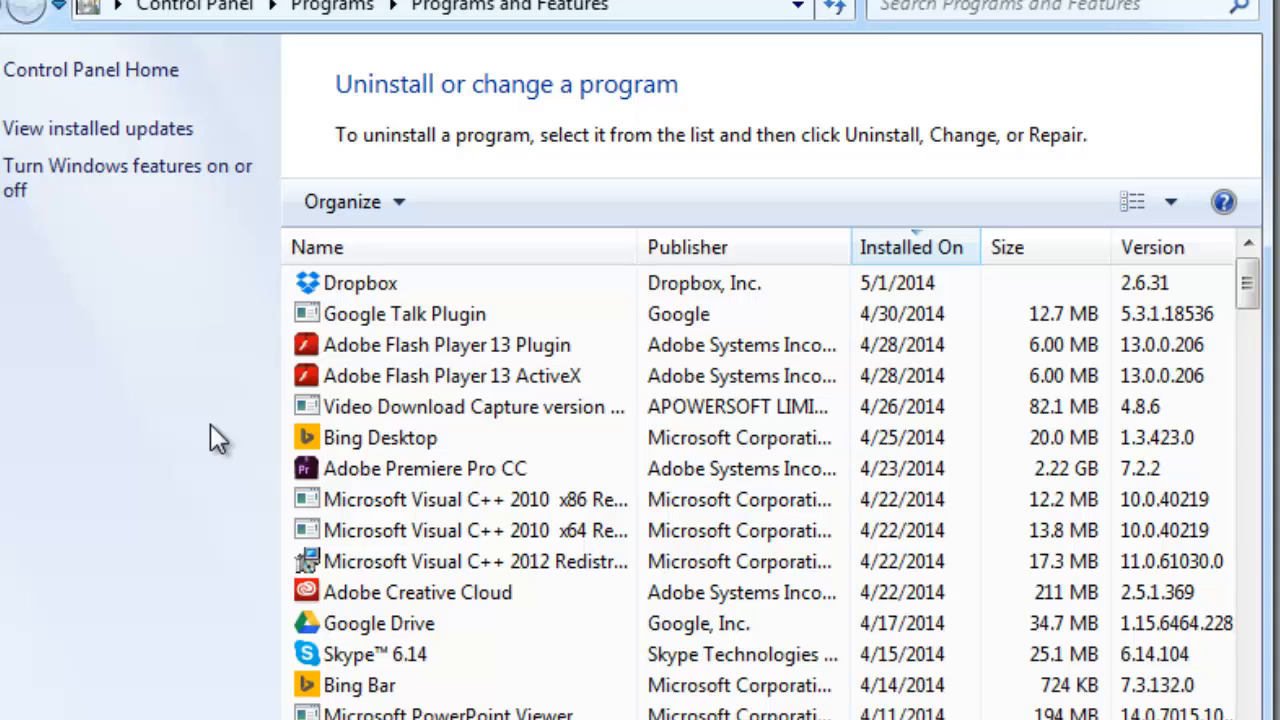
pyautogui.moveTo(1250, 295)
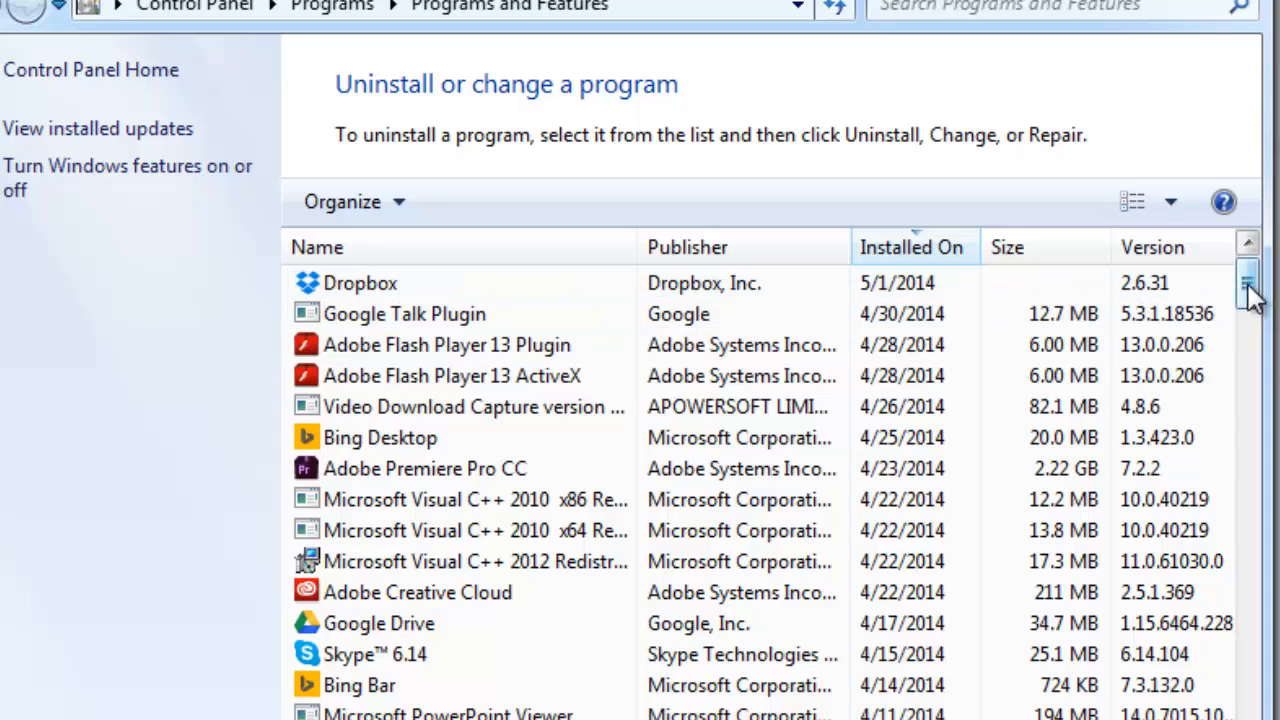
# - Scroll the programs list and select Microsoft Silverlight for uninstalling
pyautogui.moveTo(1248, 290); pyautogui.dragTo(1248, 490)
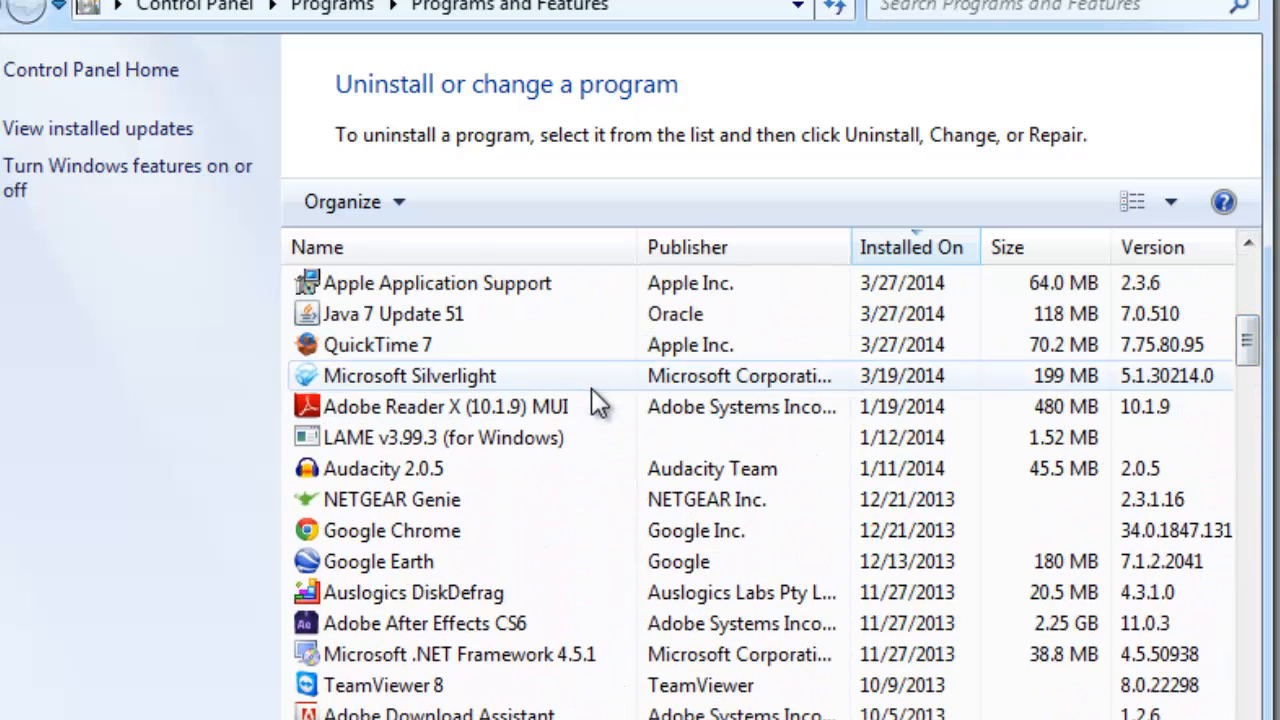
pyautogui.click(409, 375)
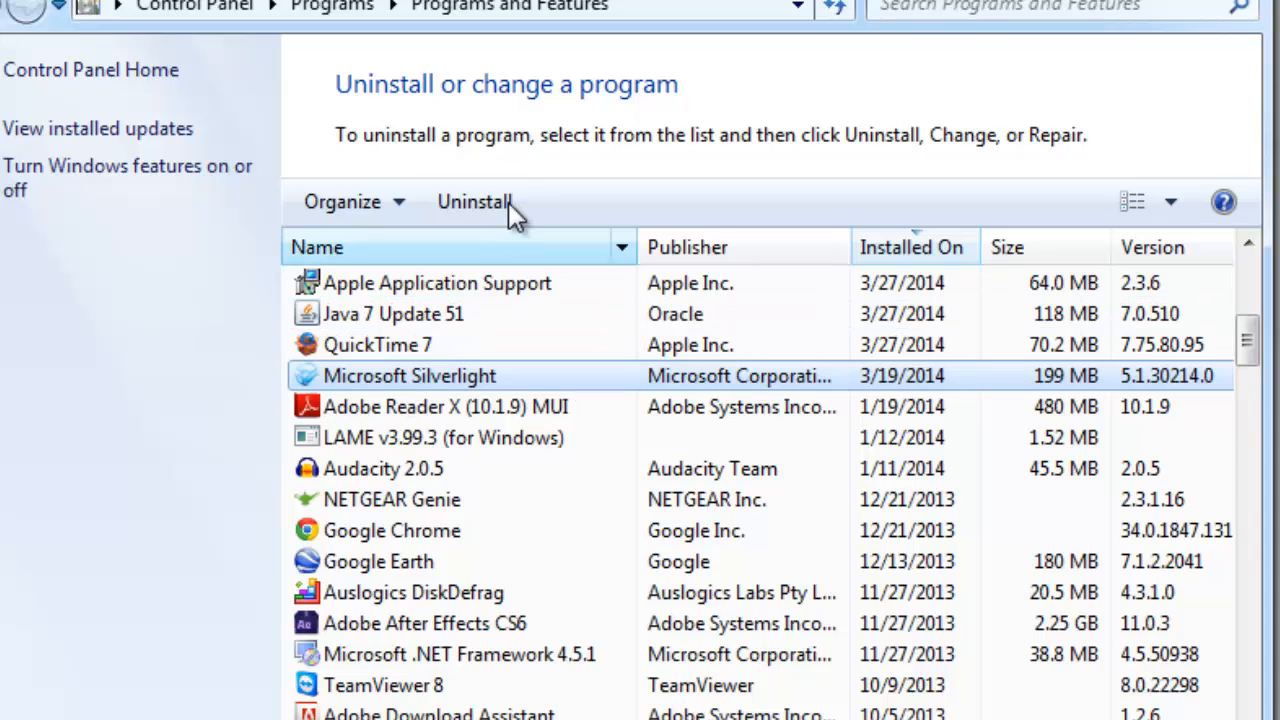
pyautogui.moveTo(670, 195)
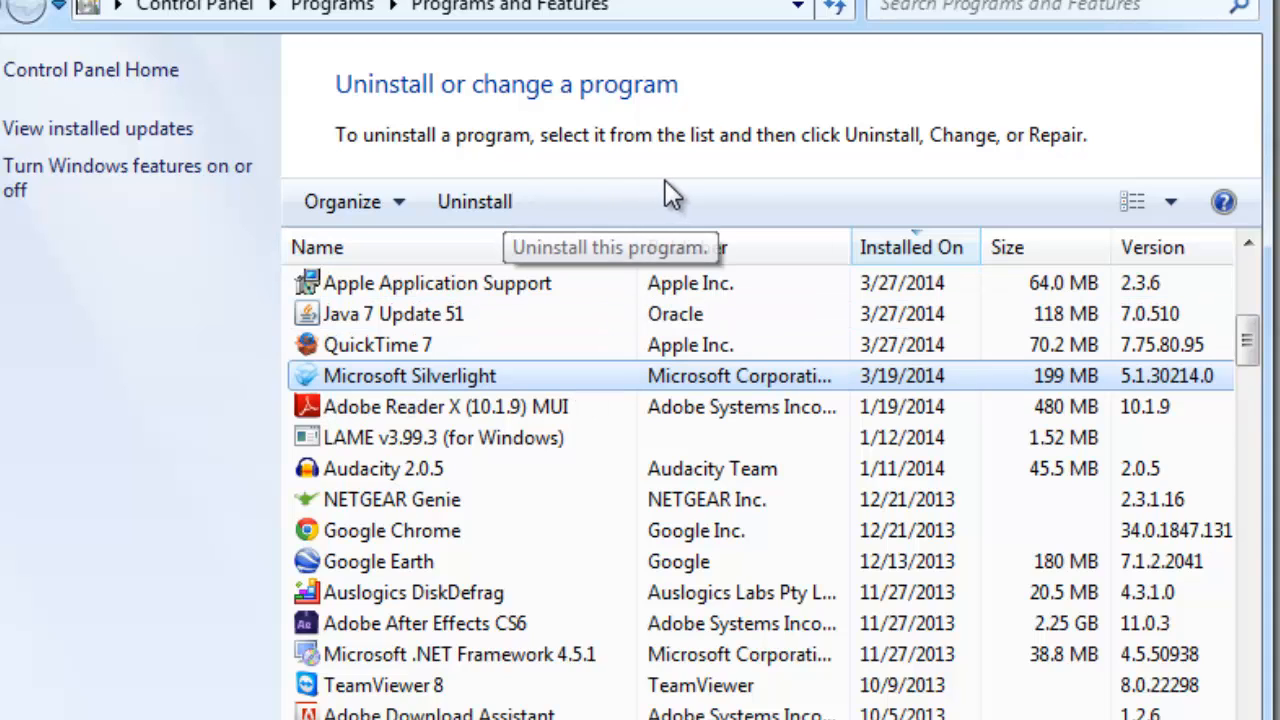
pyautogui.moveTo(825, 185)
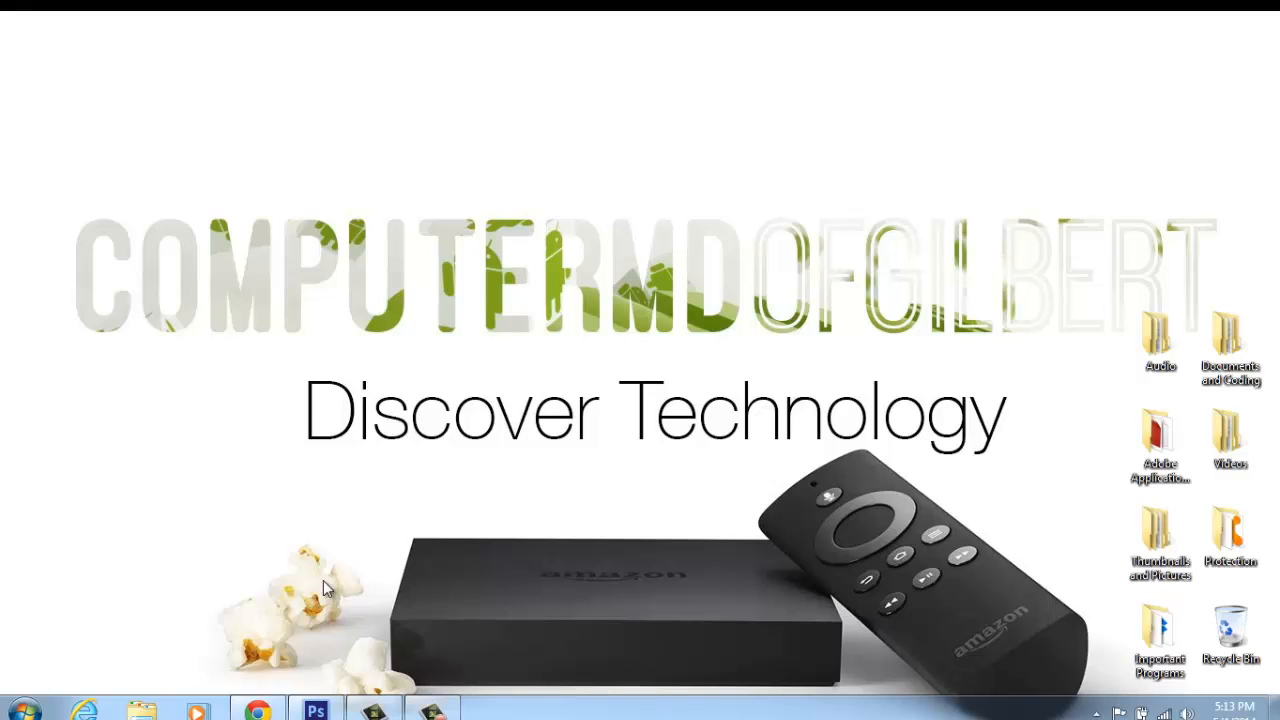
pyautogui.moveTo(316, 510)
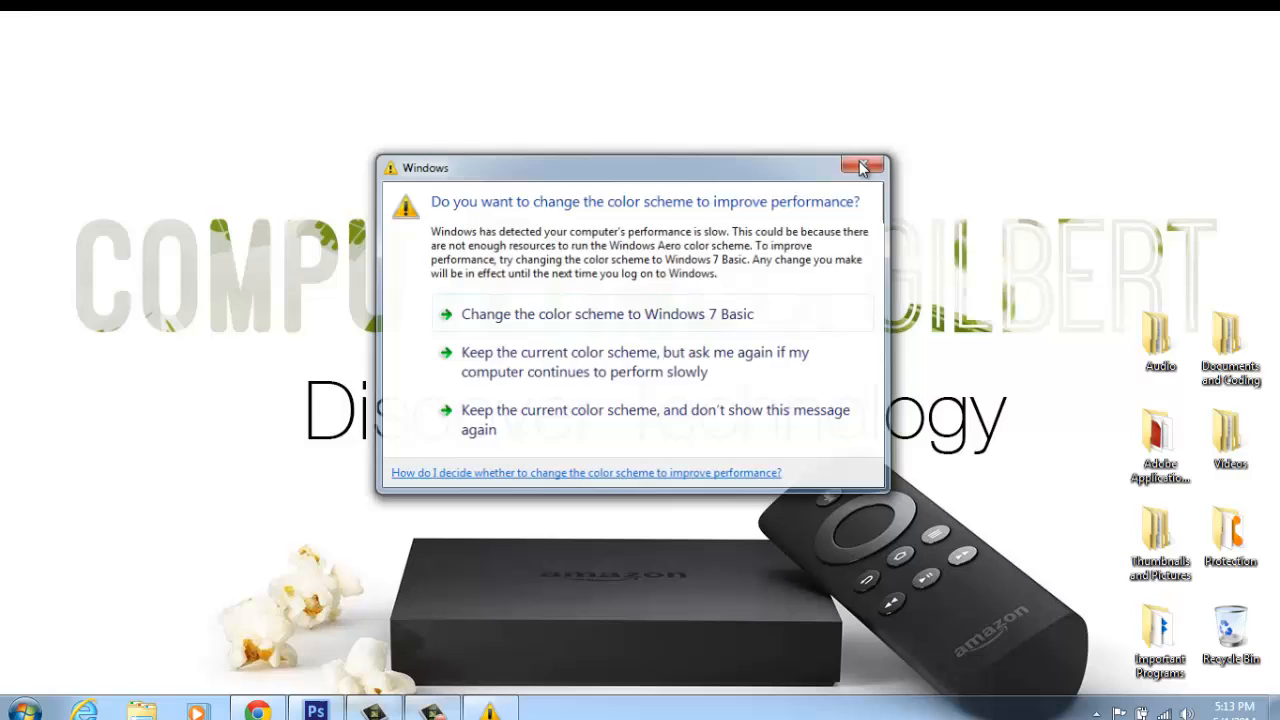
# - Dismiss the Windows colour scheme performance prompt
pyautogui.click(860, 167)
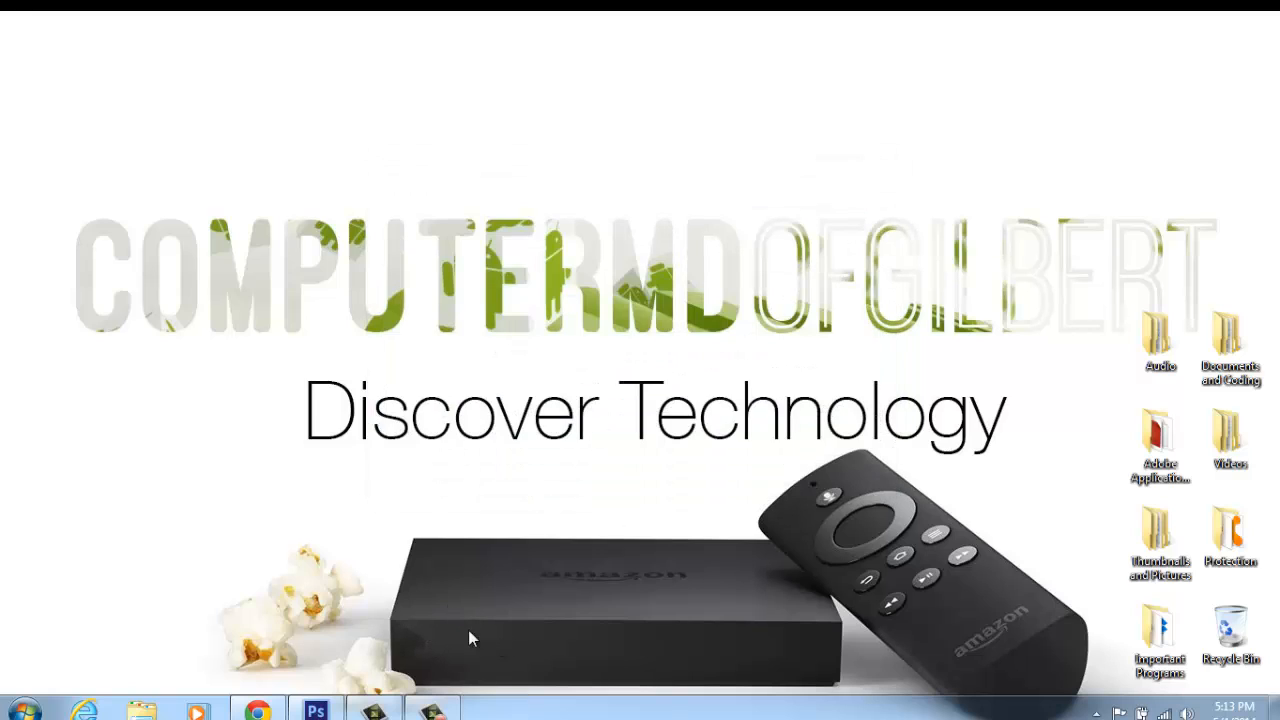